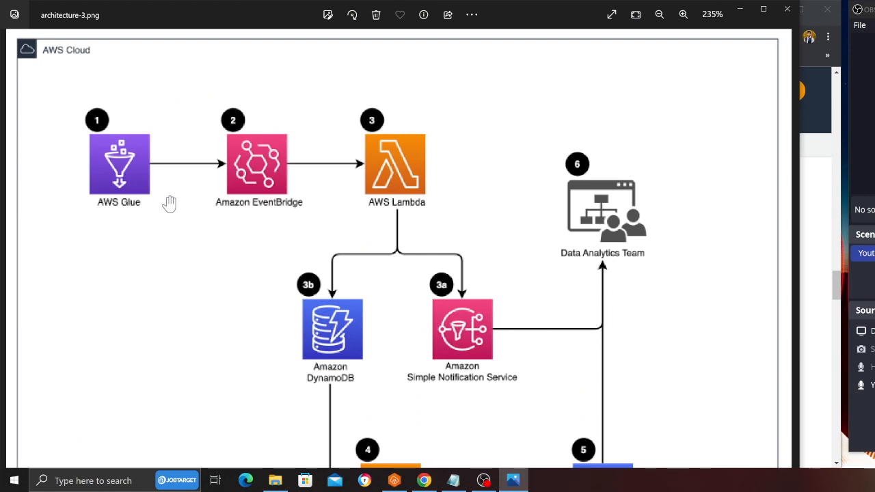
mouse_move(278, 218)
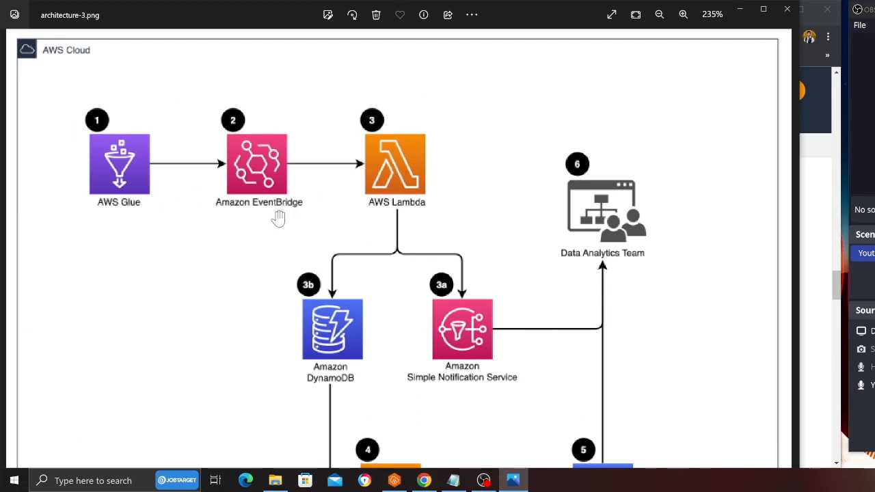
mouse_move(154, 178)
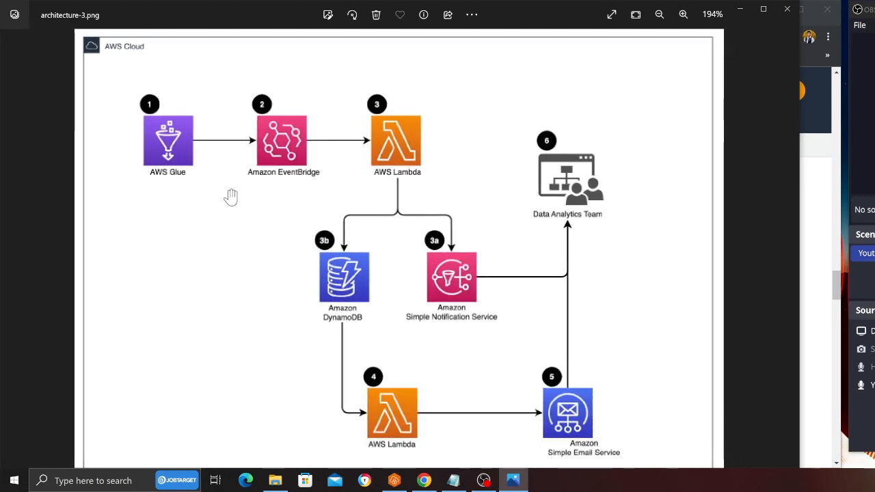
- Zoom and pan across architecture-3.png, following the Glue, Lambda, DynamoDB and SES flow
click(682, 14)
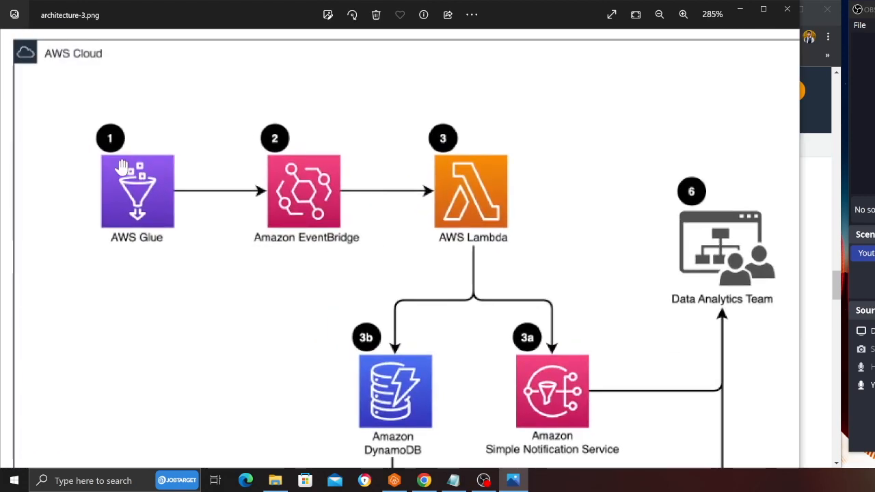
mouse_move(151, 158)
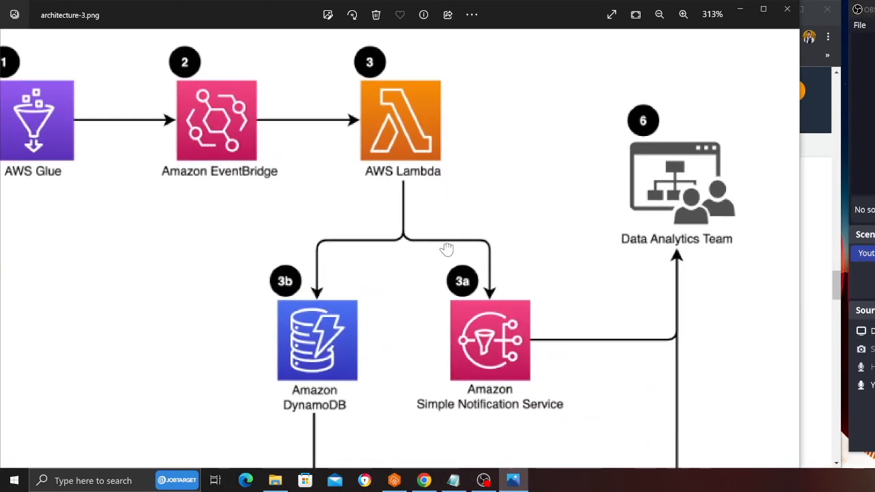
scroll(down, 3)
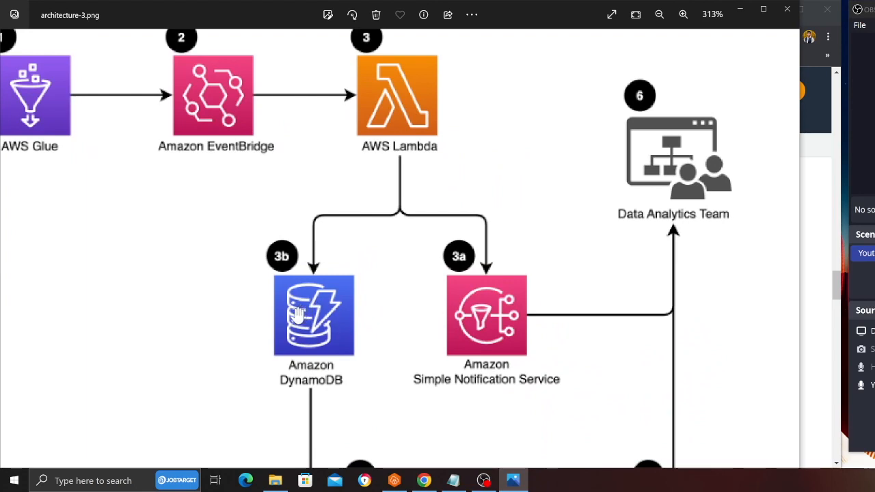
mouse_move(545, 301)
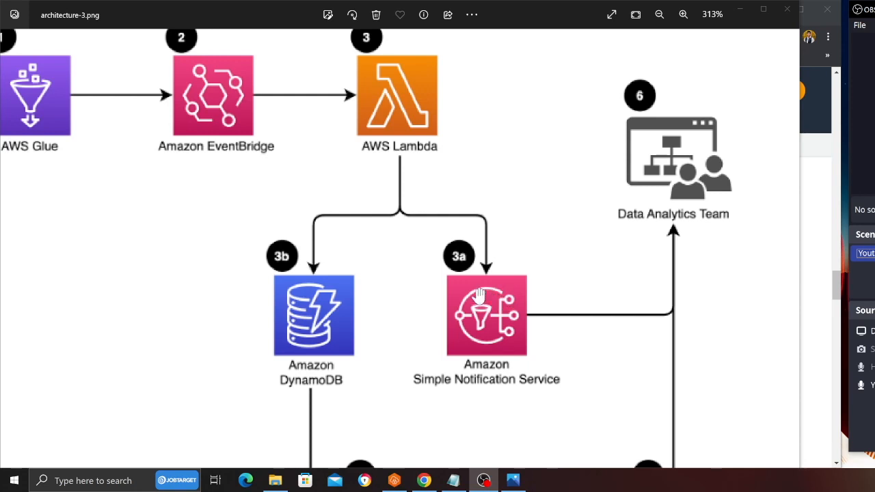
mouse_move(442, 245)
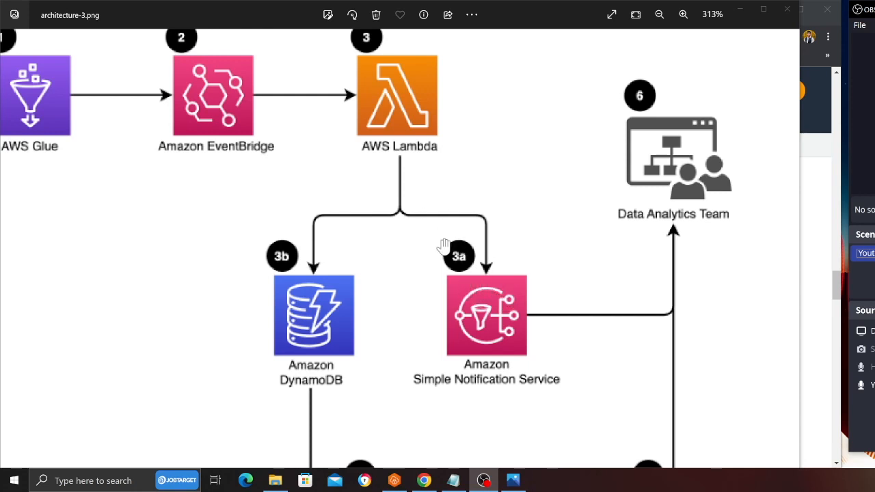
mouse_move(418, 190)
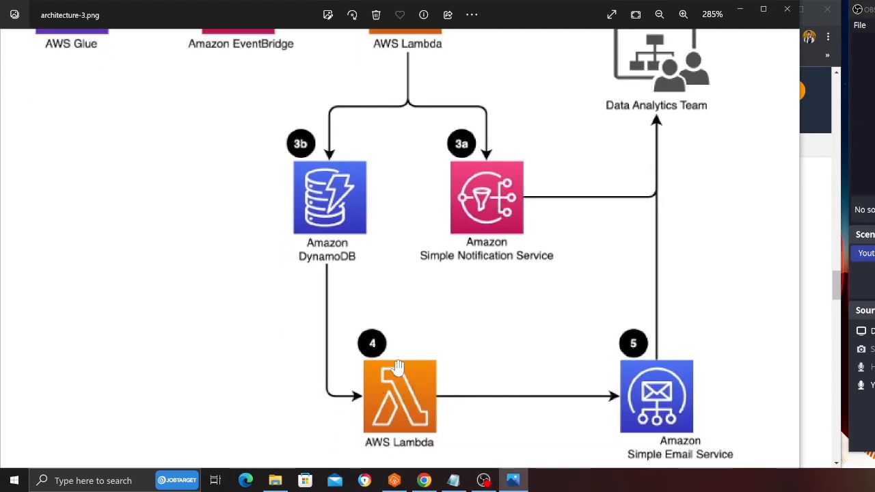
mouse_move(400, 374)
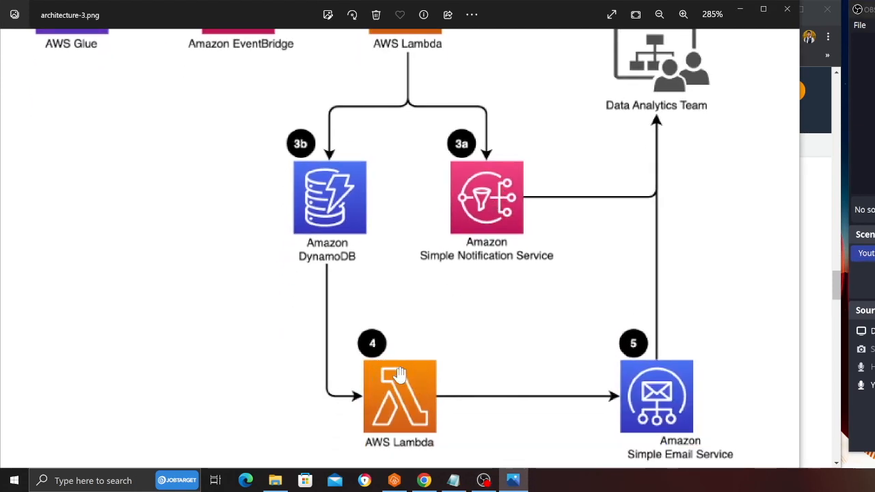
mouse_move(415, 378)
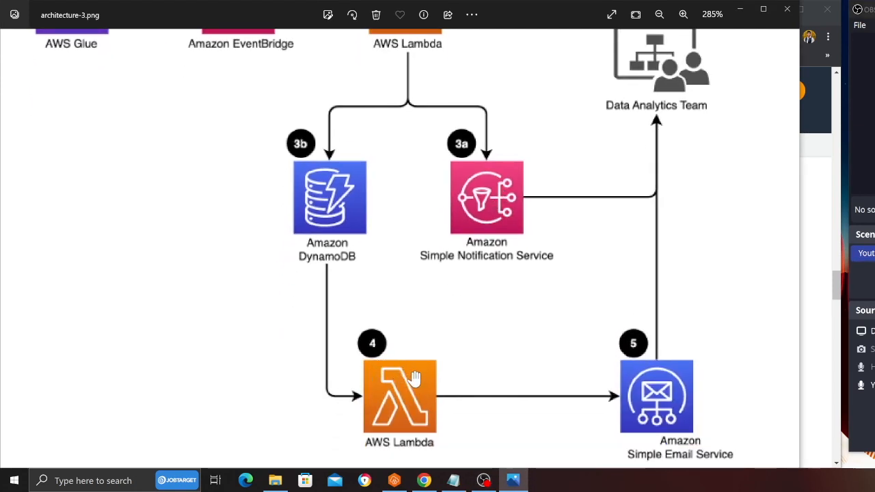
scroll(down, 3)
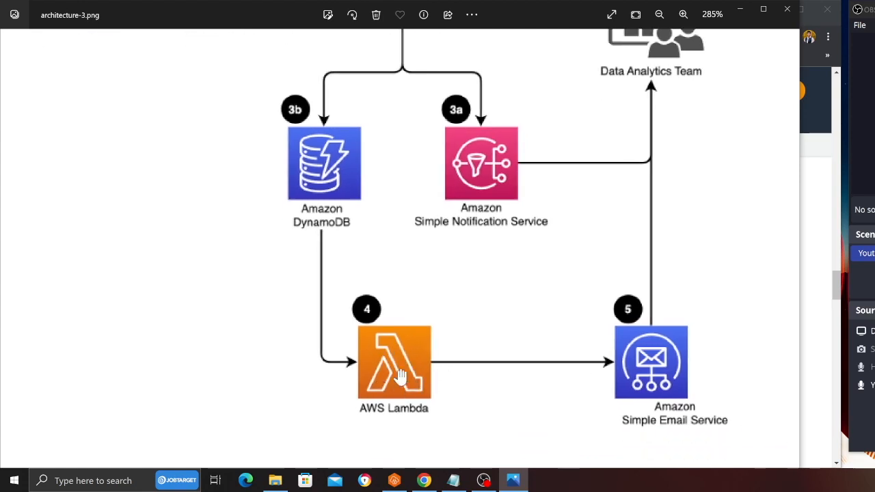
mouse_move(322, 198)
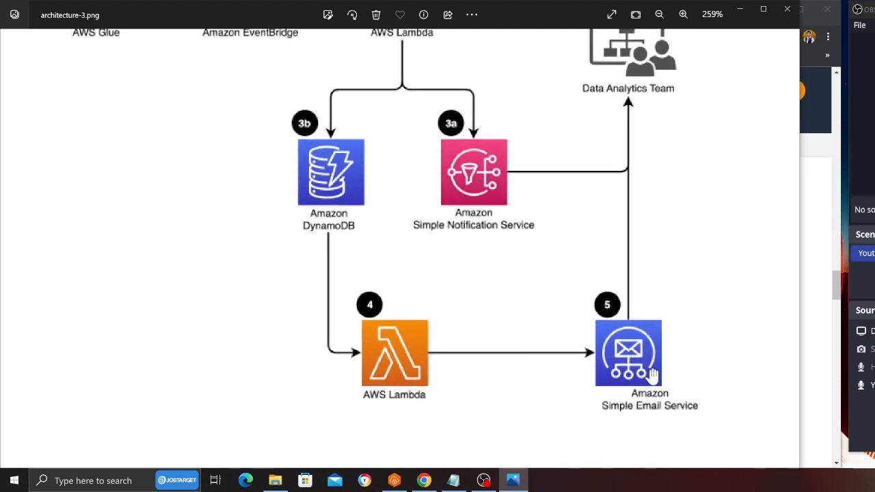
mouse_move(656, 417)
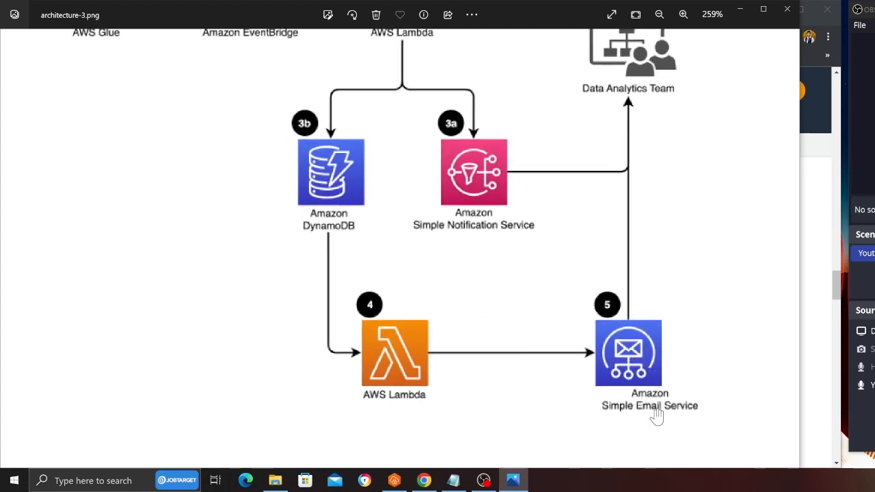
key(alt+tab)
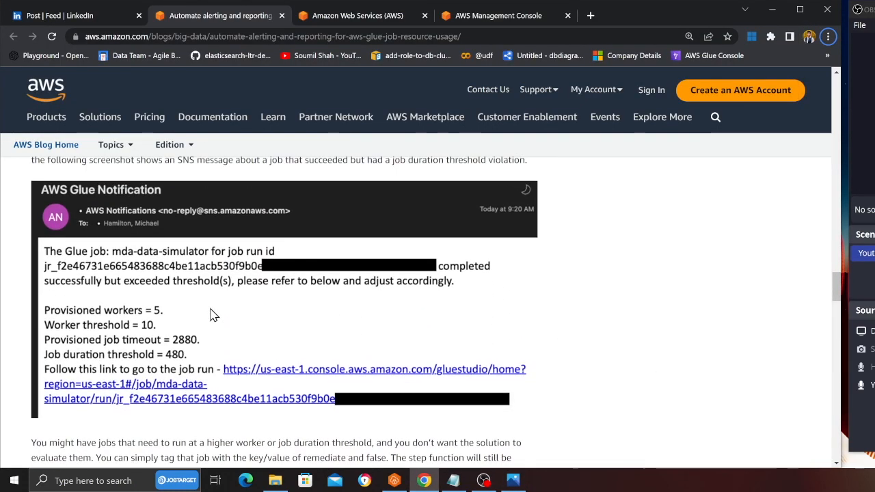
- Scroll past the AWS Glue Notification email example to the 'Configure weekly reporting' heading
scroll(down, 3)
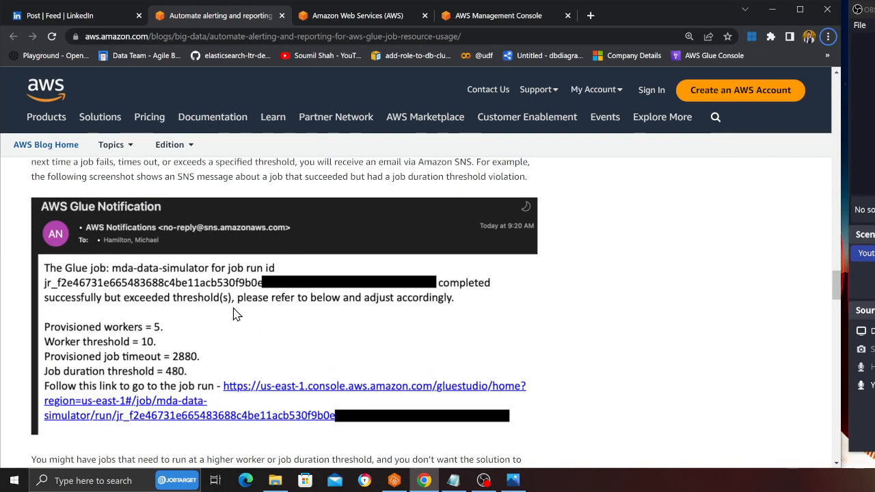
mouse_move(69, 340)
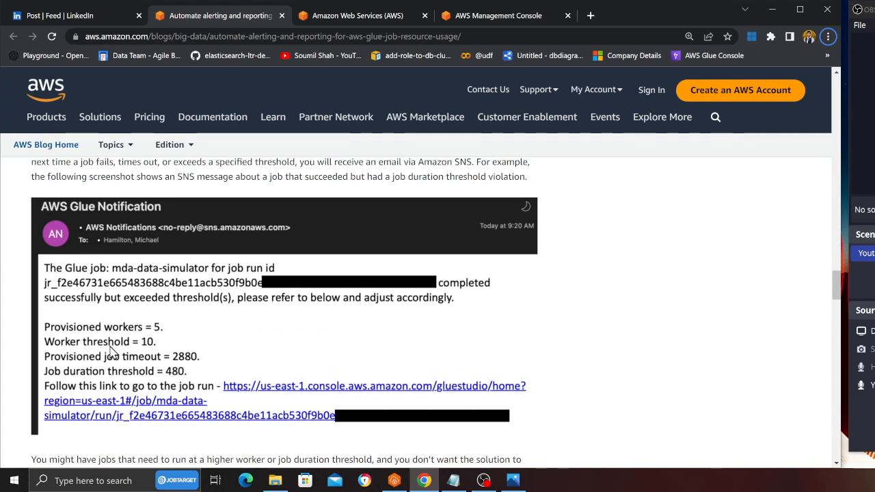
mouse_move(210, 371)
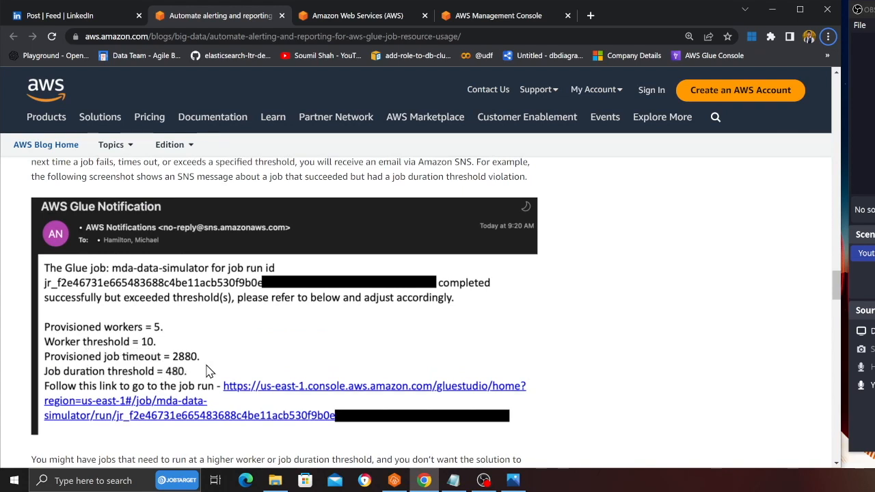
mouse_move(79, 301)
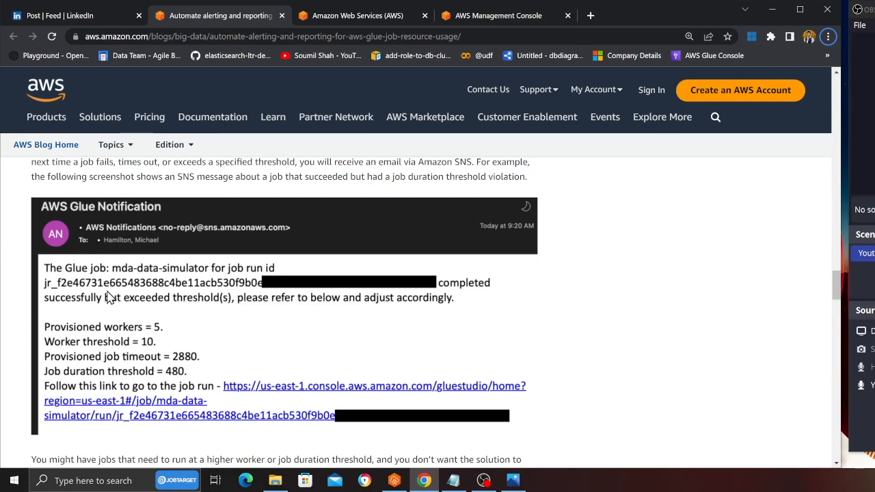
mouse_move(153, 284)
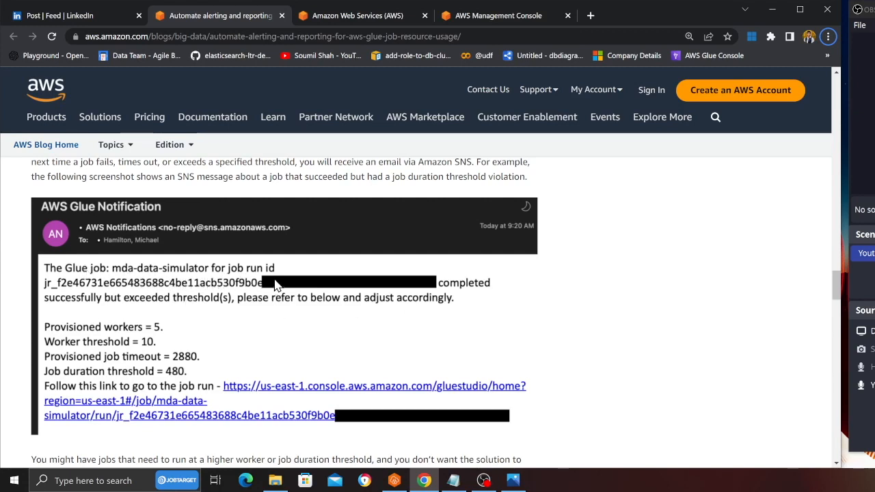
mouse_move(96, 315)
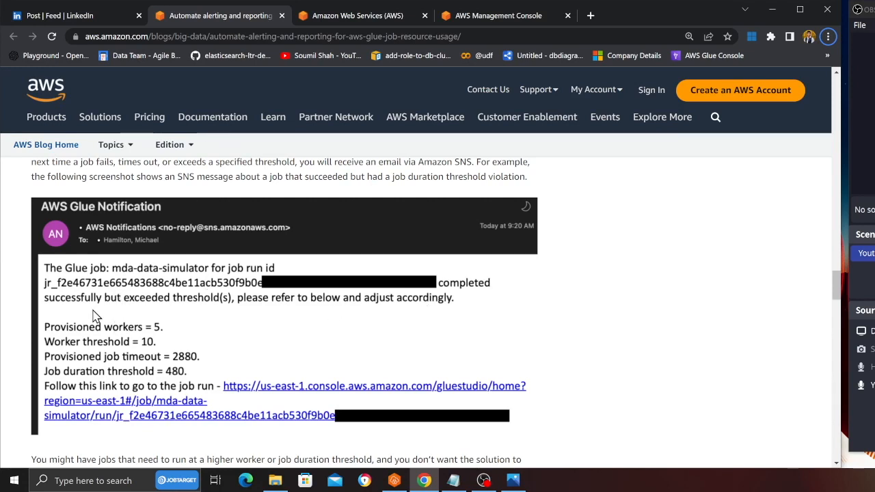
mouse_move(222, 308)
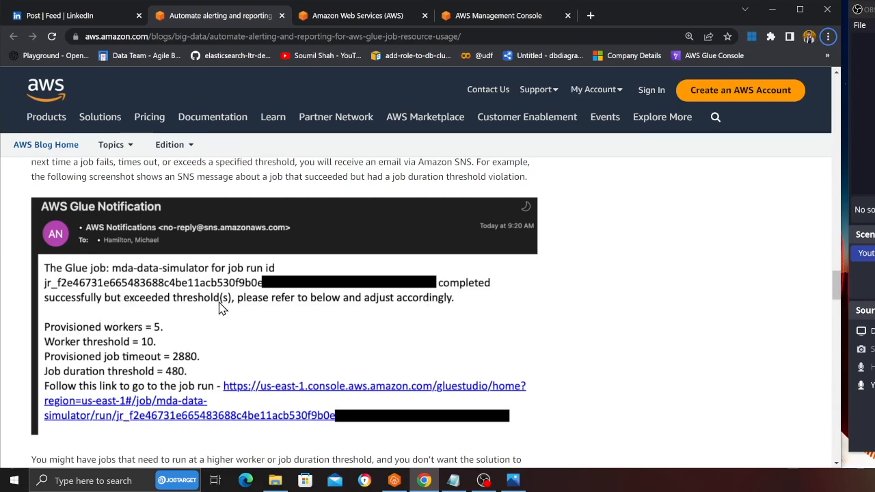
mouse_move(333, 321)
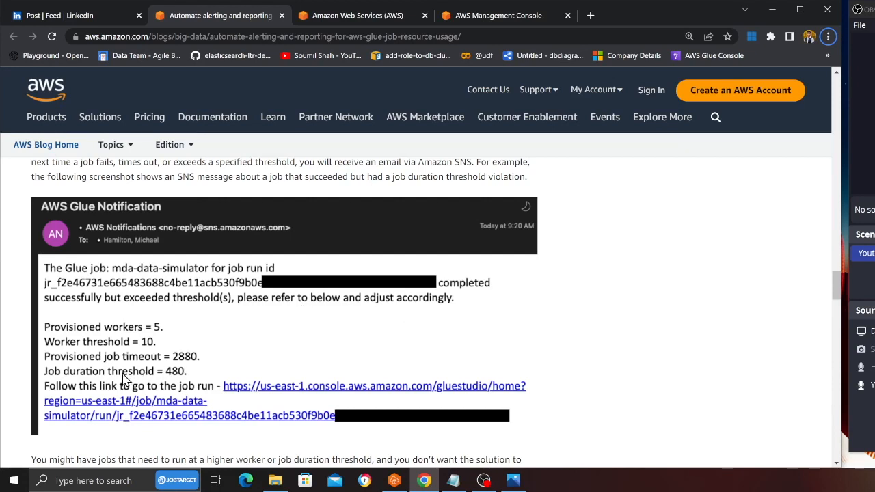
mouse_move(132, 388)
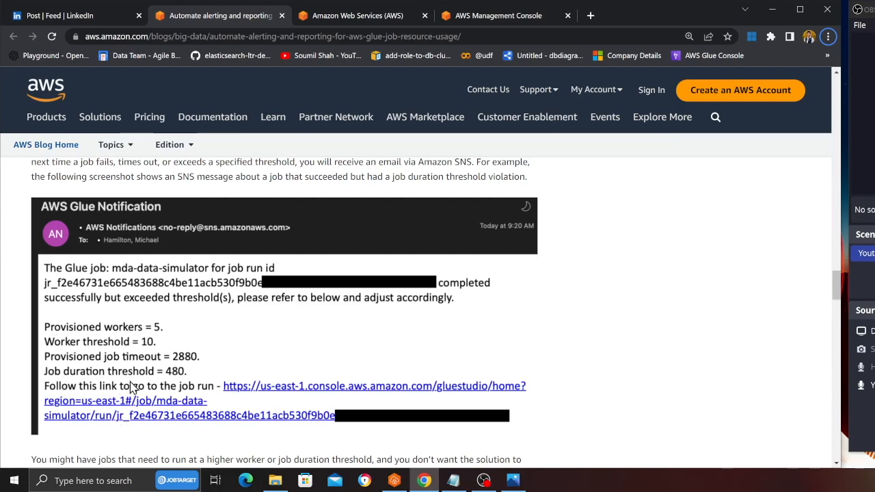
scroll(down, 3)
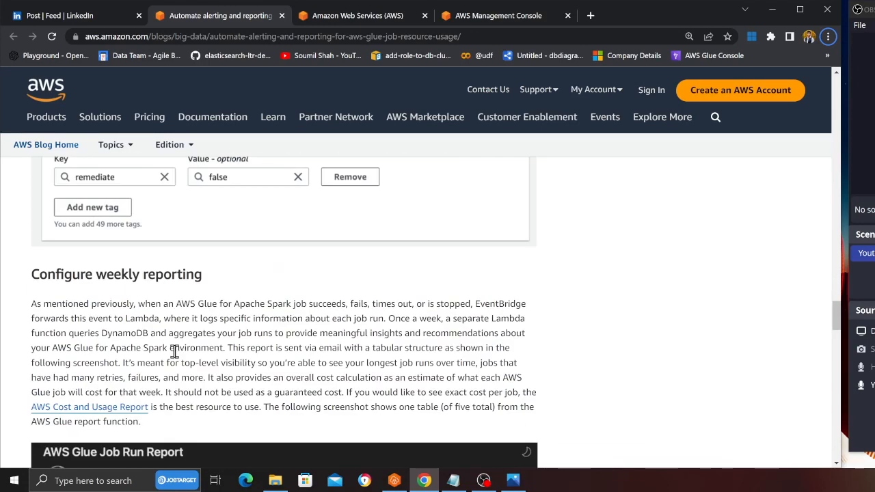
- Scroll down to the AWS Glue Weekly Job Run Report example table
scroll(down, 3)
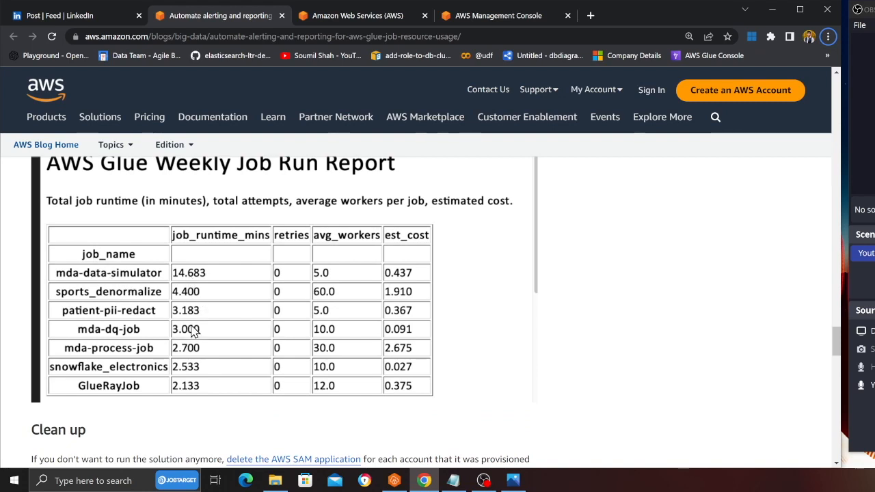
mouse_move(304, 311)
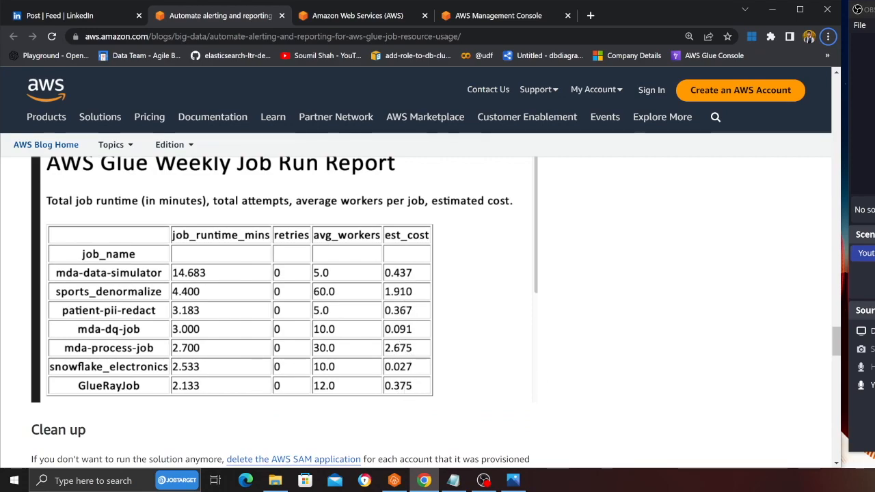
click(512, 480)
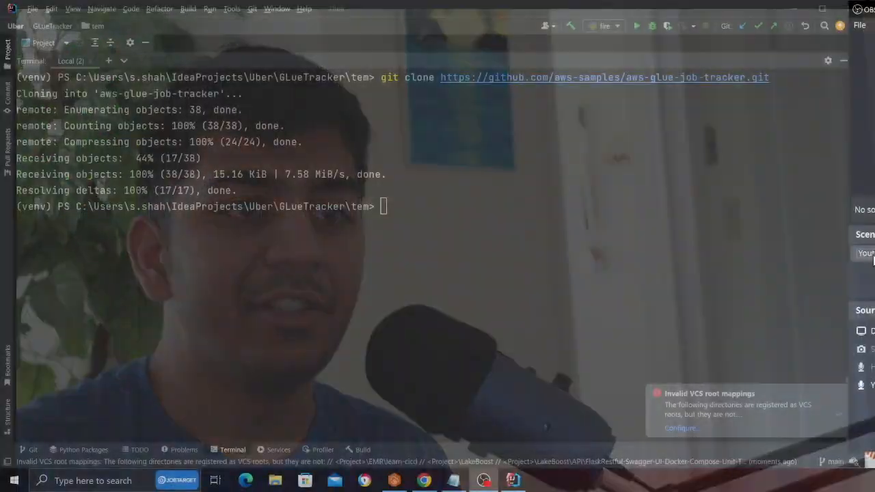
- Install aws-sam-cli with pip, then enter aws-glue-job-tracker and list its files
text(pip install aws-sam-cli)
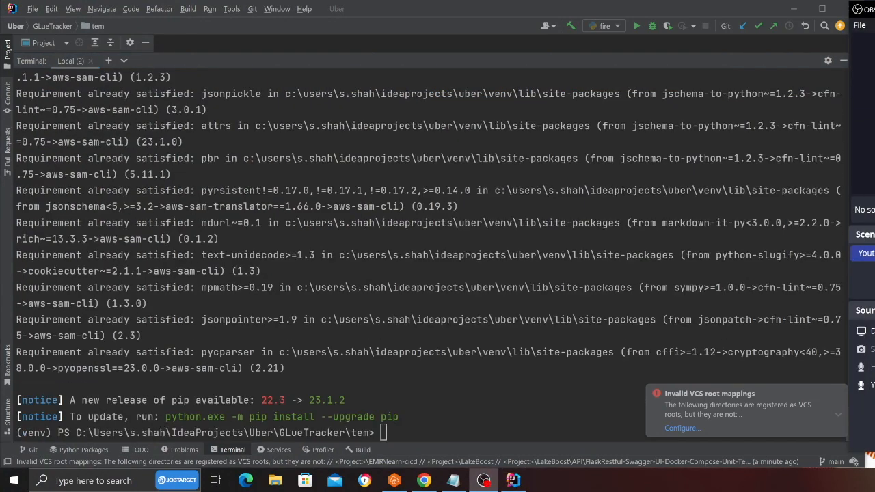
text(ls)
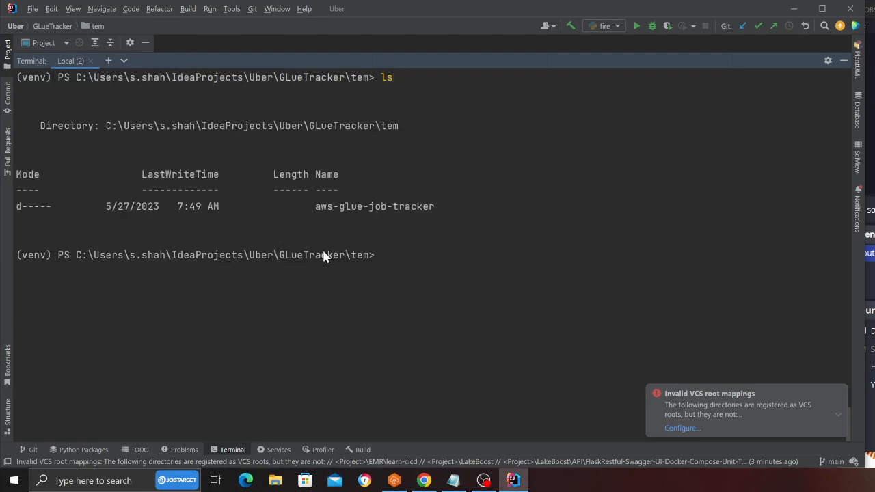
text(cd aws)
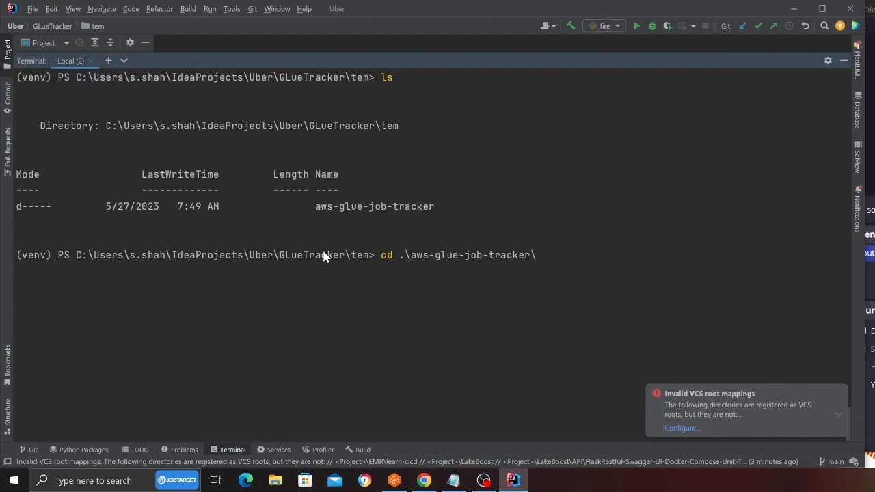
text(ls)
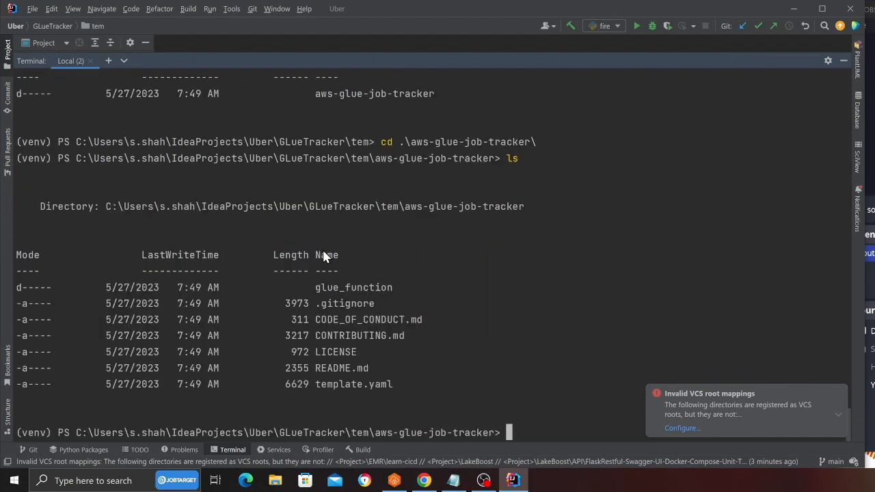
mouse_move(295, 240)
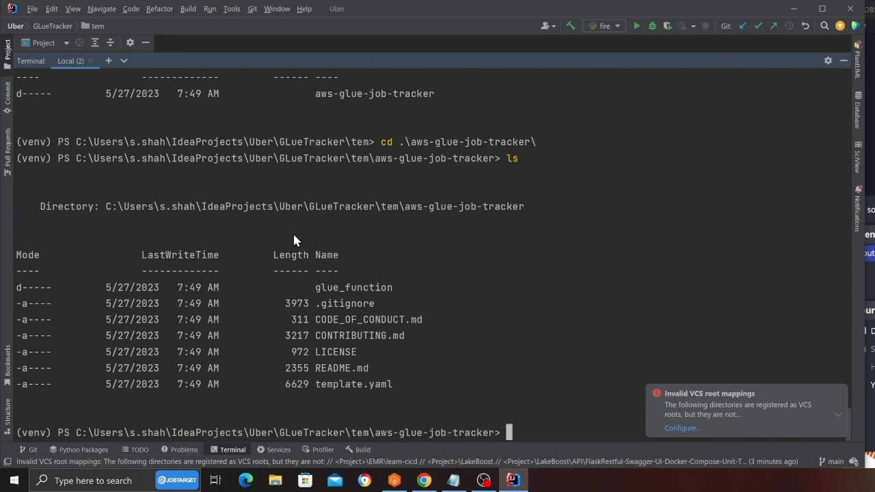
text(c)
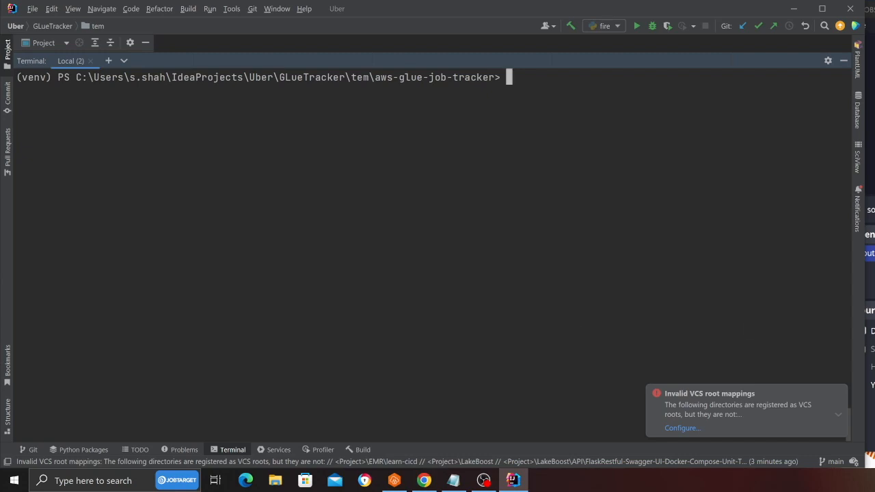
- Start a guided SAM deploy with stack name demo-glue-tracker
text(sam deploy --guided)
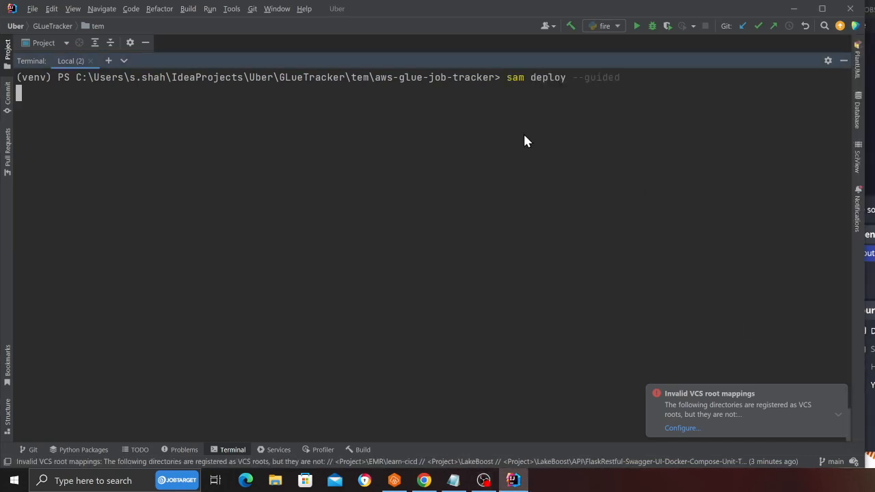
mouse_move(434, 131)
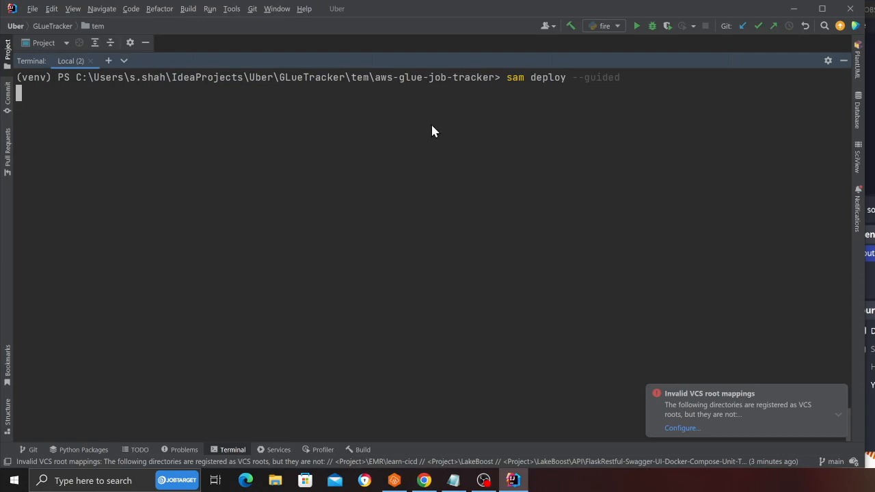
mouse_move(222, 140)
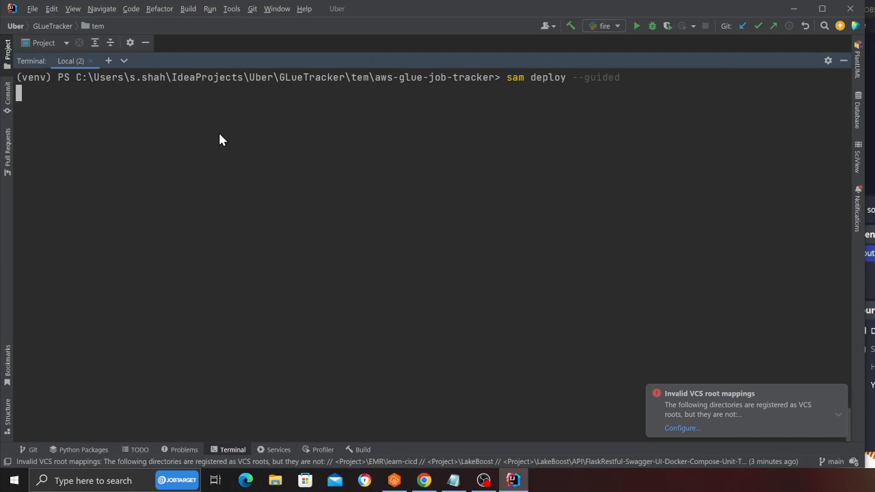
key(enter)
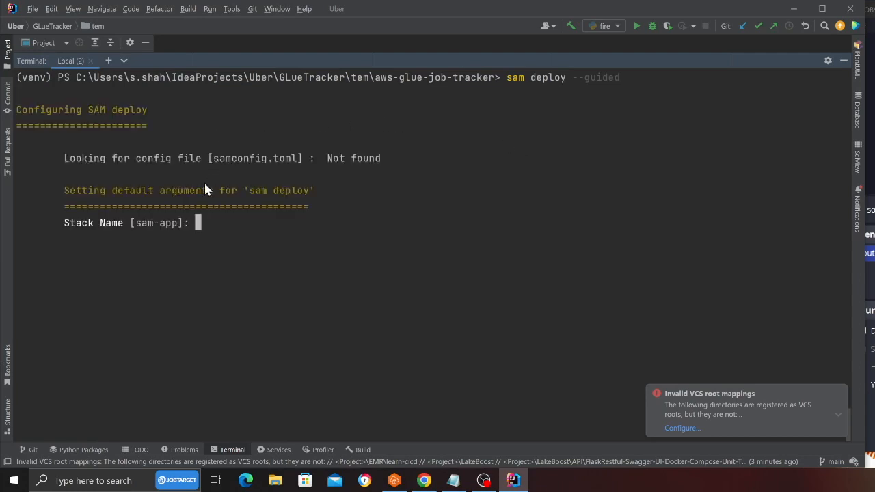
mouse_move(202, 237)
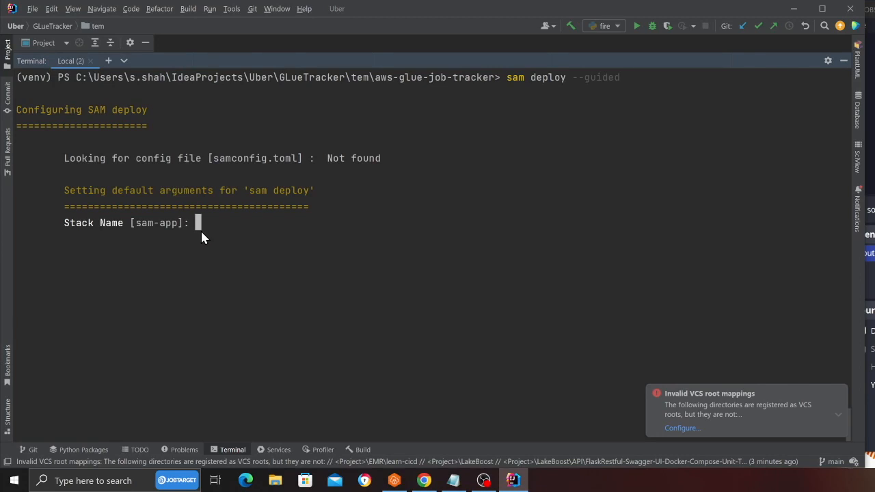
text(dem)
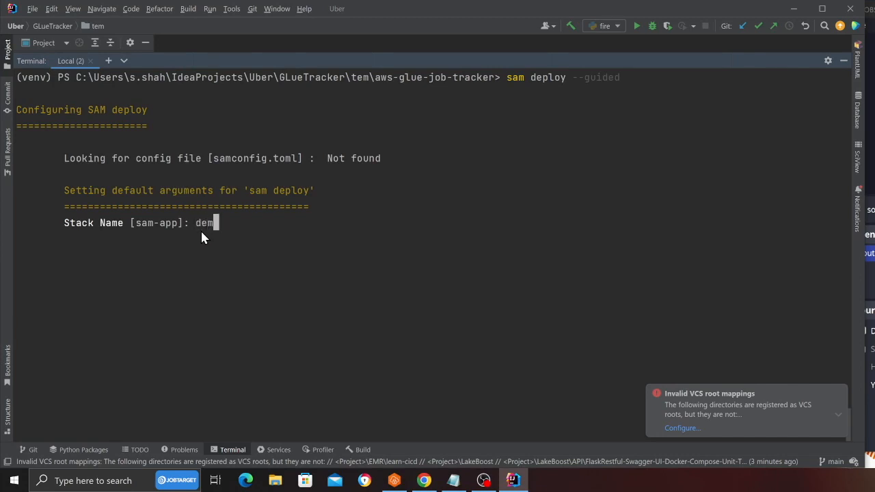
text(o-glu)
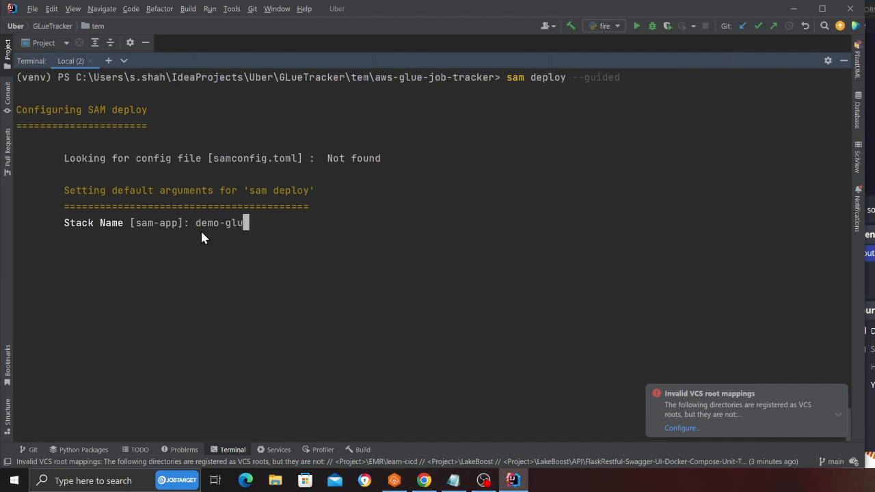
text(e-tracker)
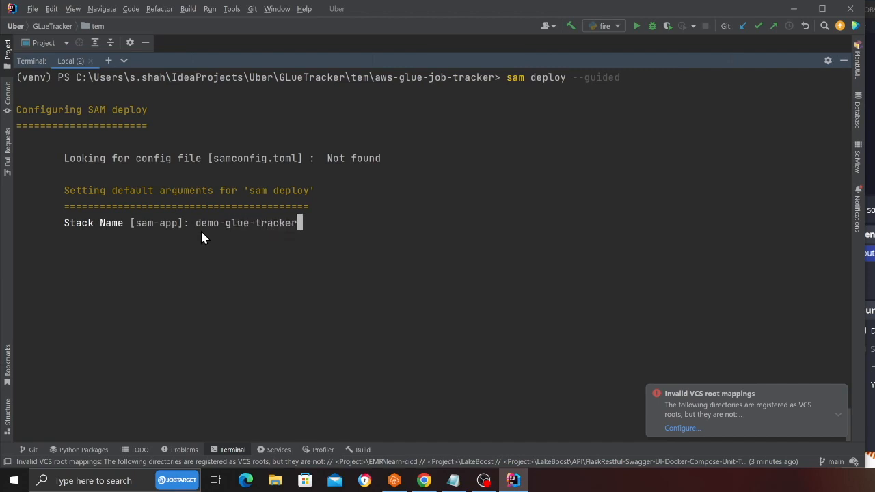
key(Enter)
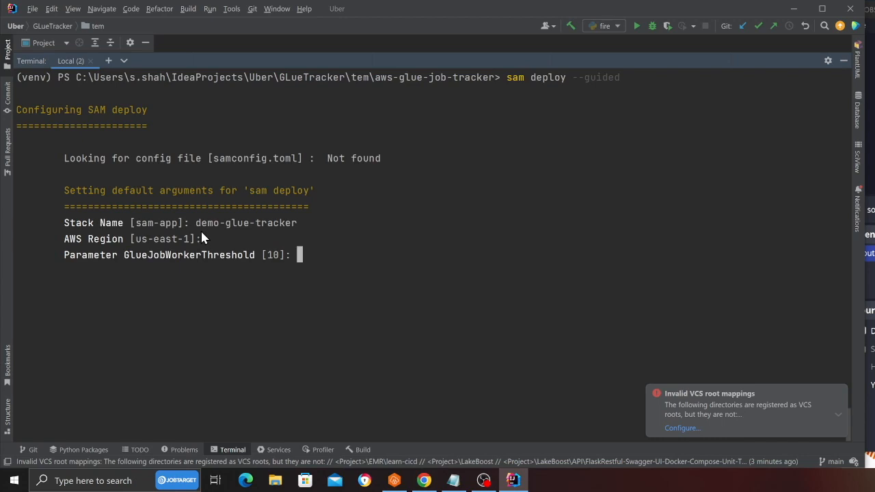
text(10)
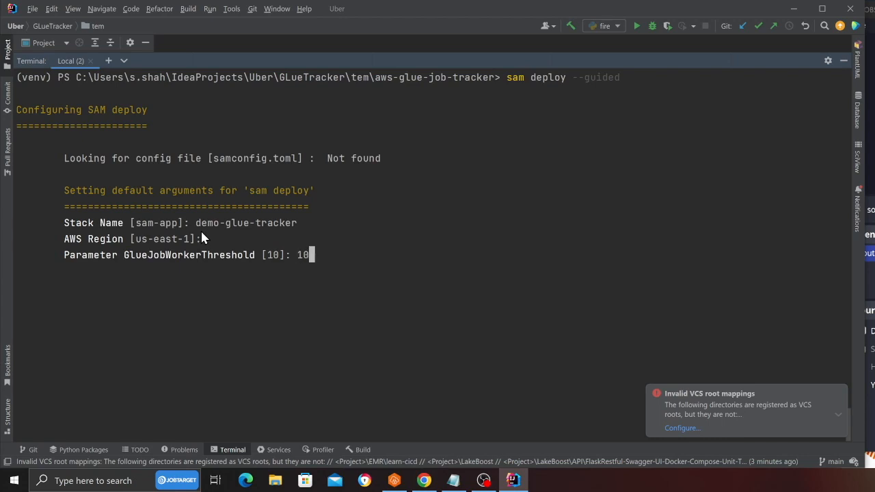
key(enter)
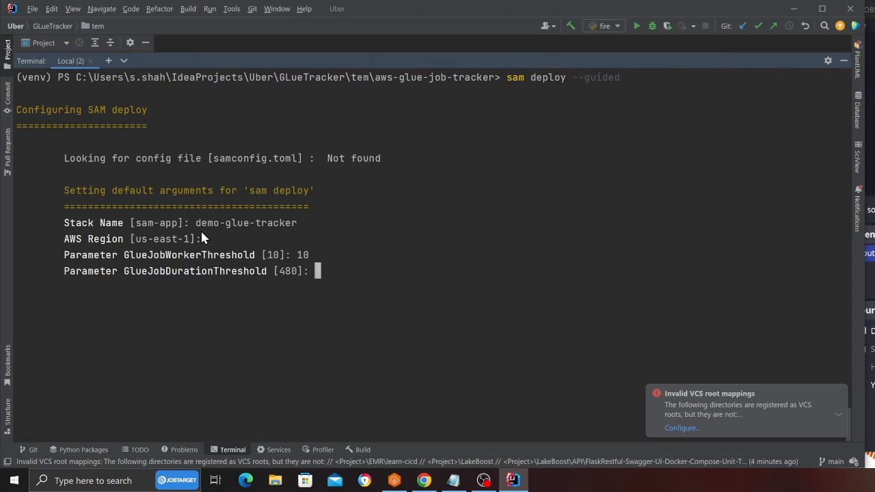
text(480)
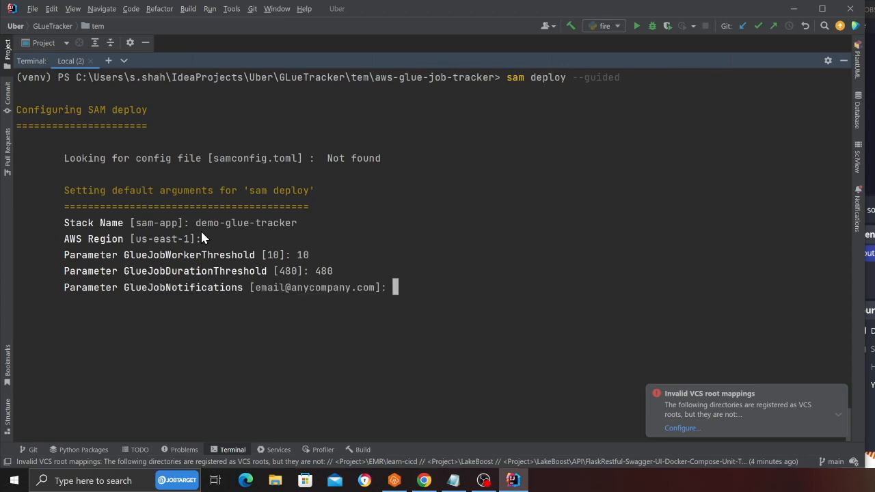
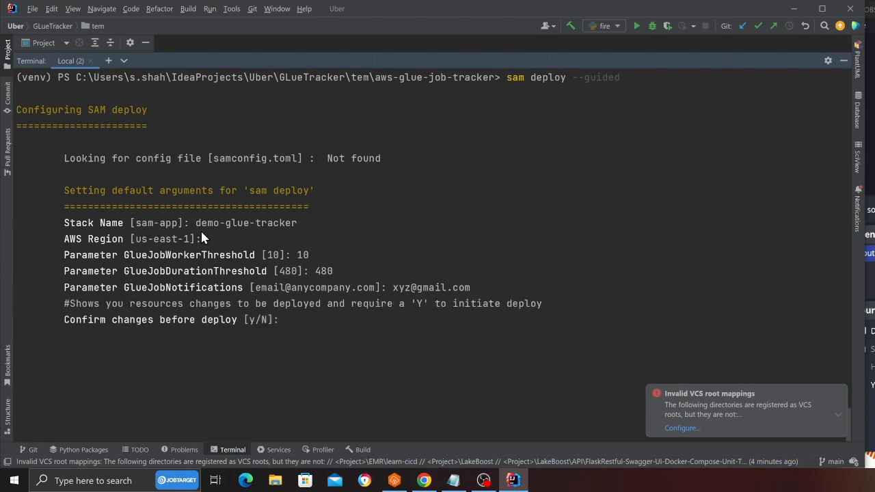
text(y)
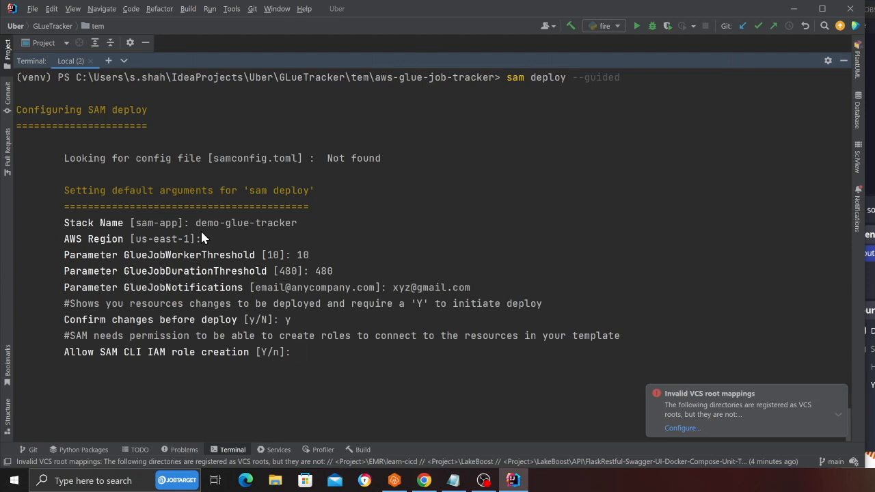
text(y)
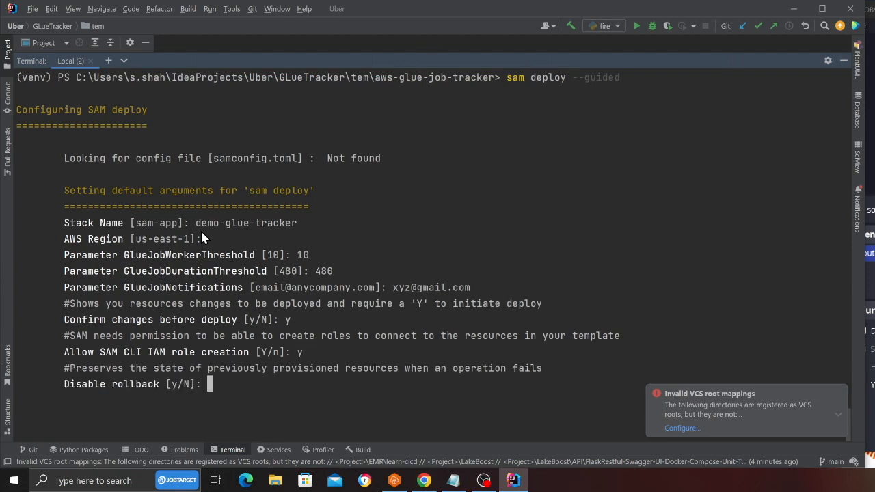
text(y)
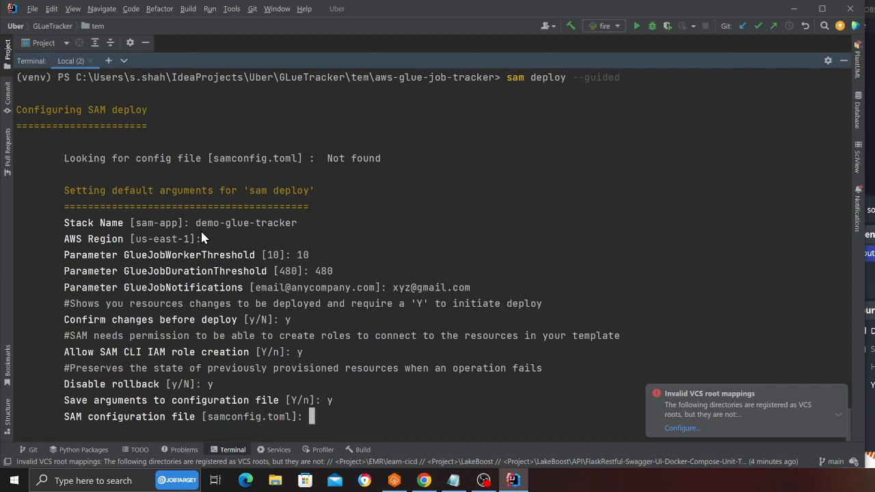
key(enter)
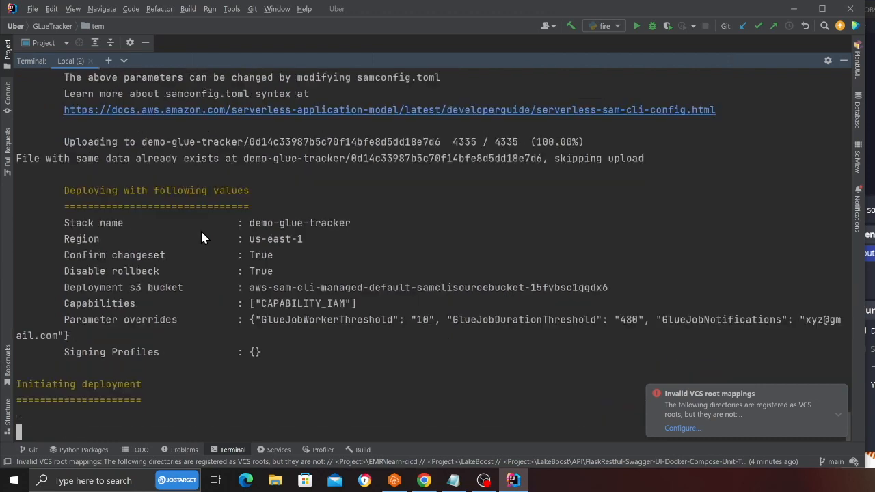
- Approve the changeset with y and follow the stack creation output
scroll(down, 3)
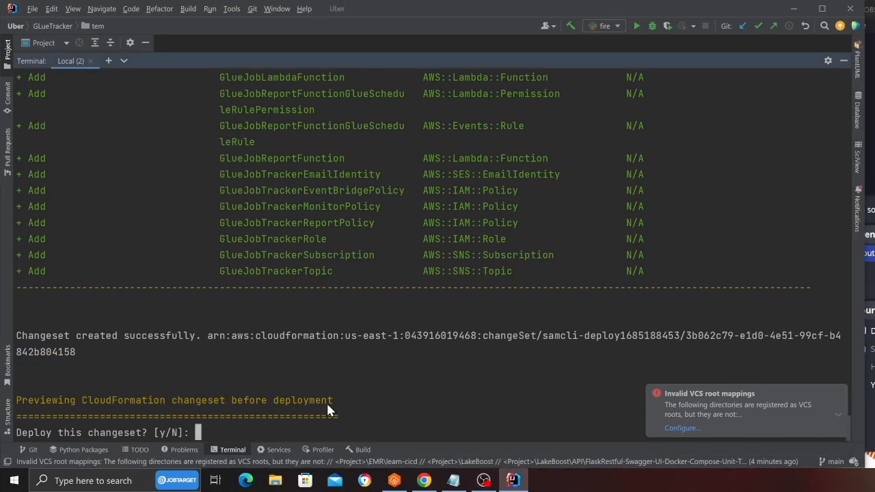
text(y)
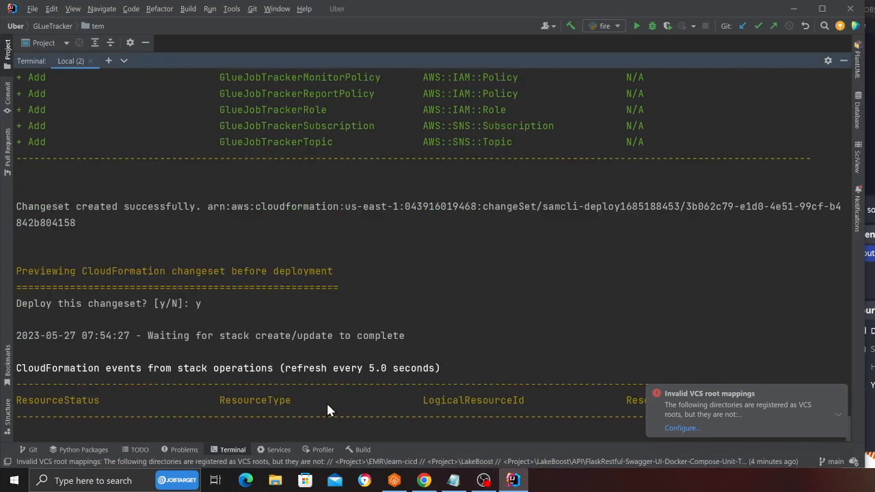
mouse_move(212, 399)
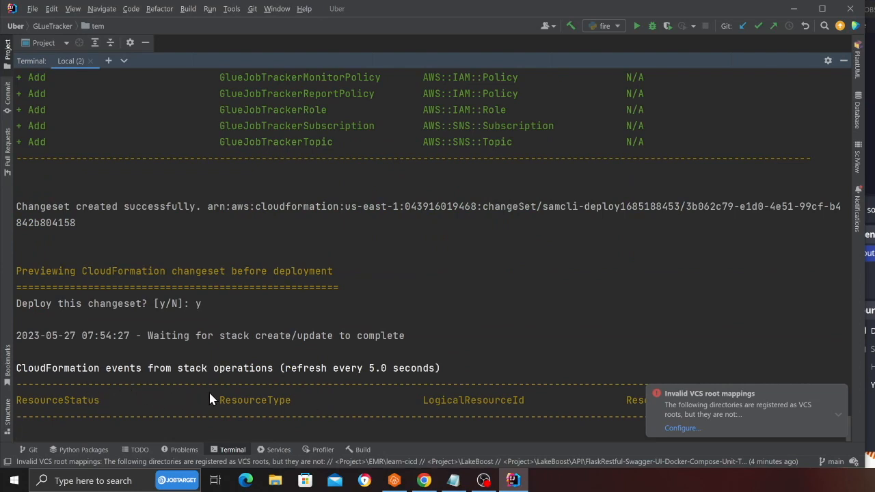
mouse_move(240, 396)
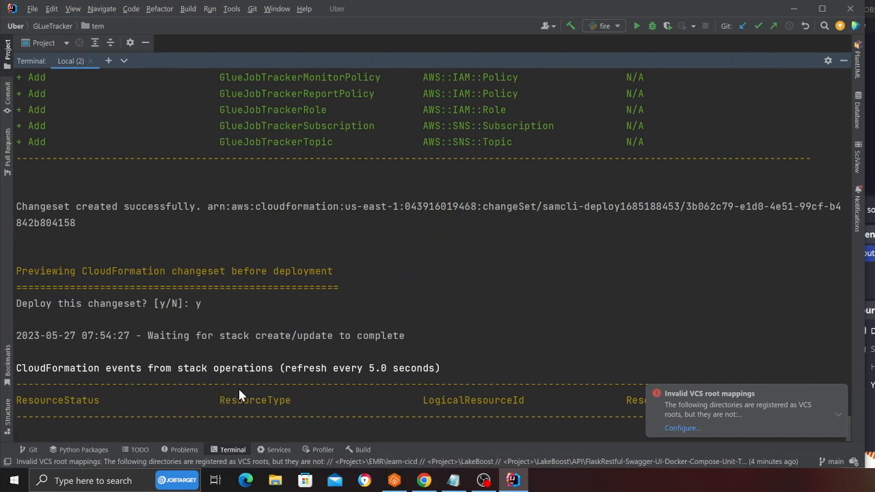
scroll(down, 3)
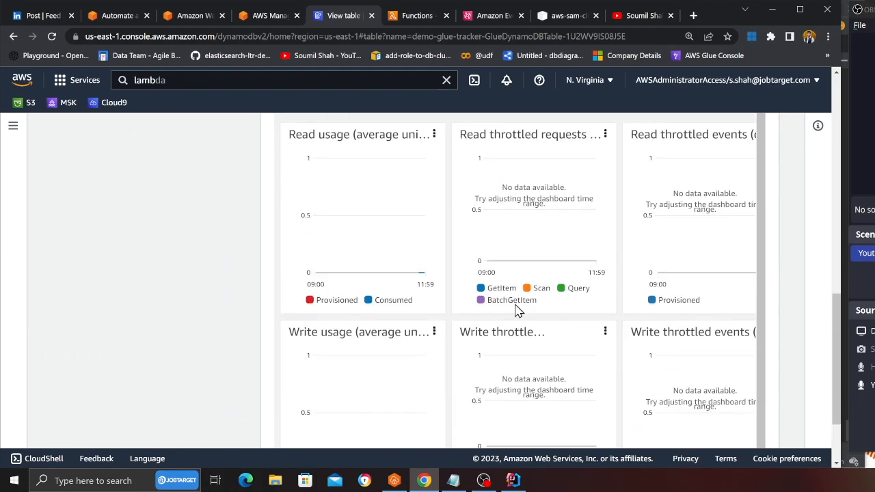
- Review the Lambda functions, the report schedule rule, and the GlueJobLambdaFunction event rule details
click(417, 15)
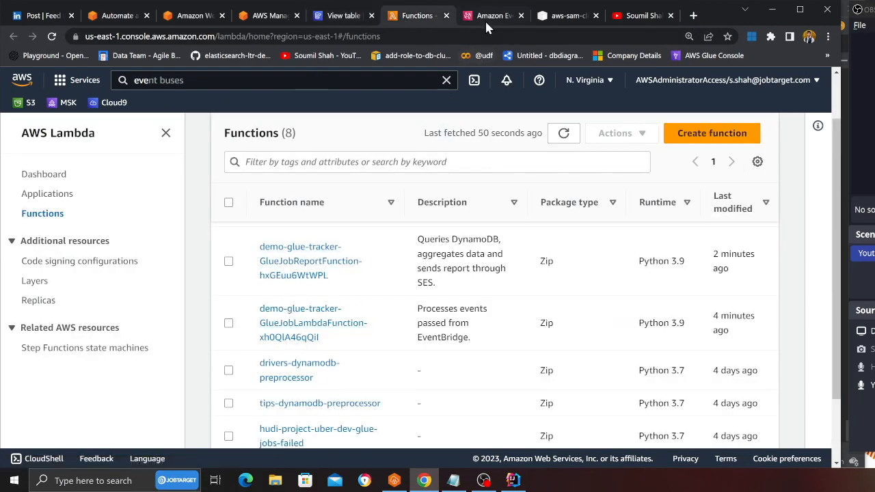
click(492, 15)
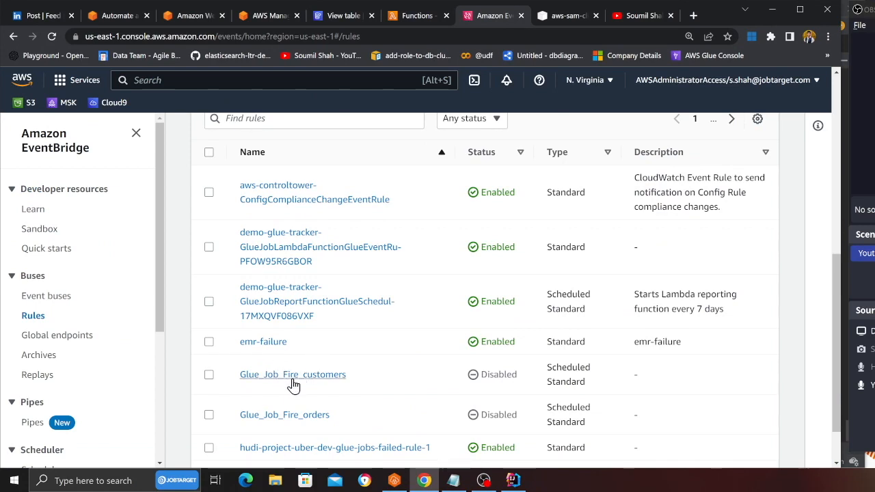
click(317, 300)
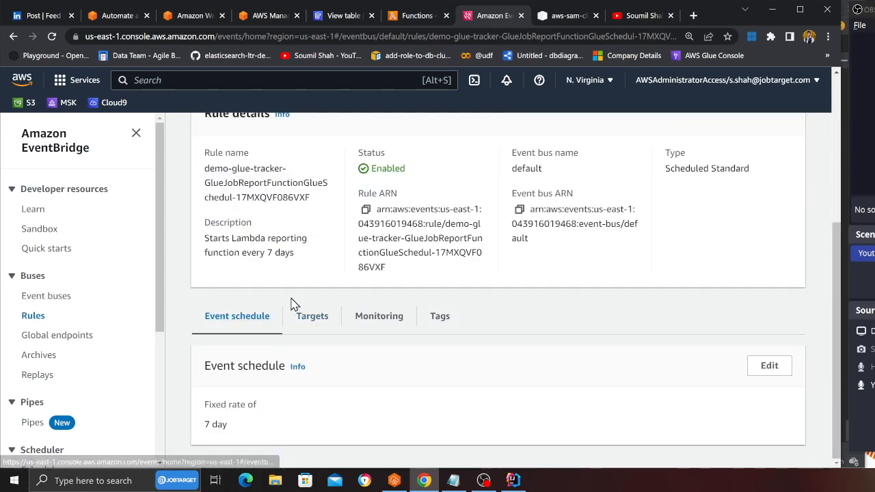
scroll(down, 3)
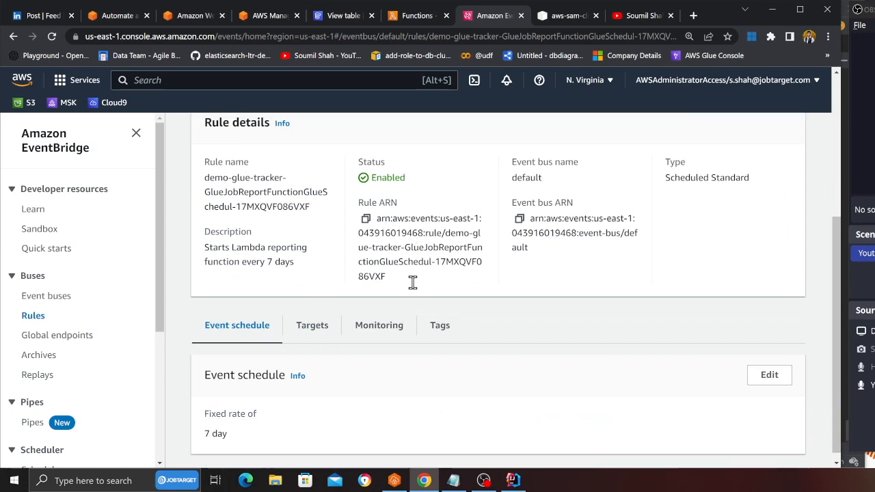
scroll(down, 3)
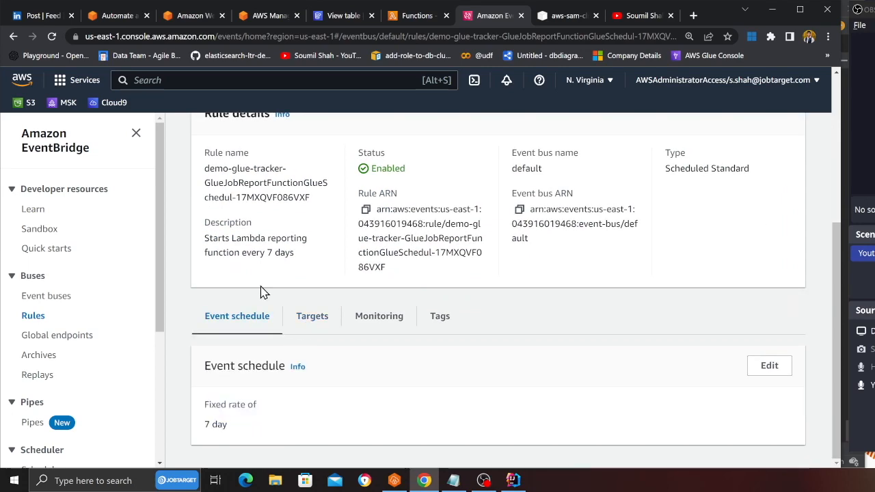
scroll(up, 3)
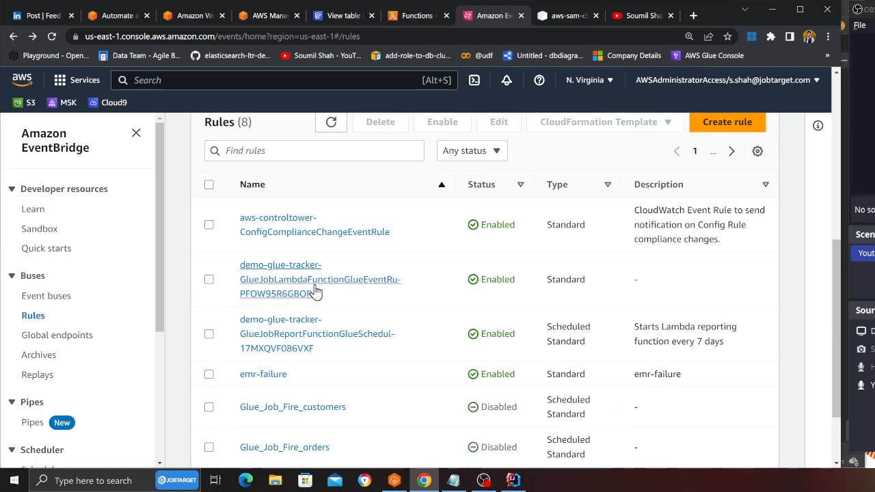
click(320, 279)
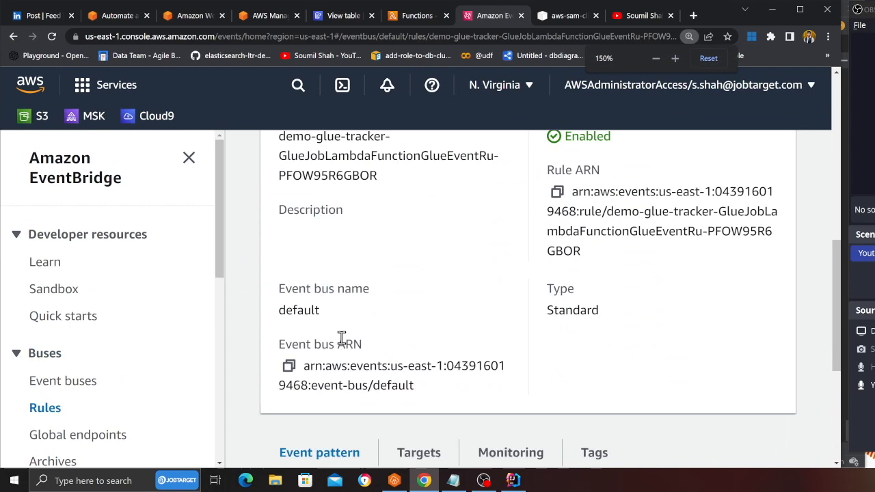
scroll(down, 3)
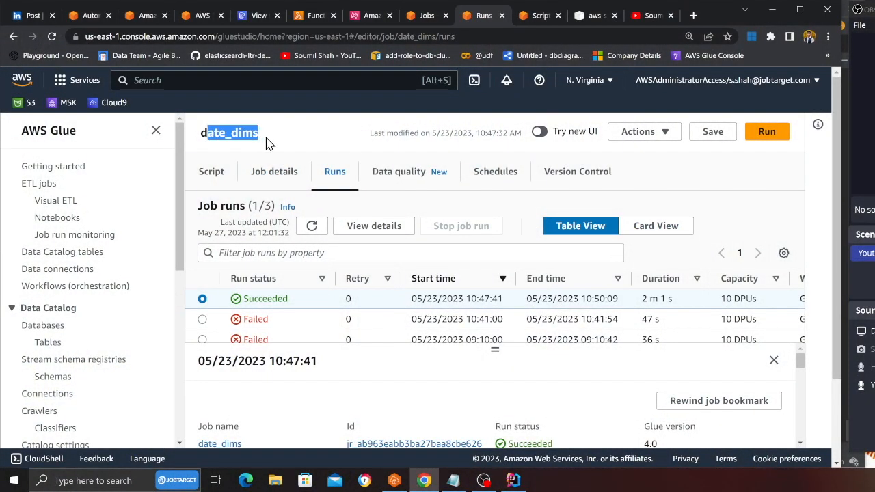
mouse_move(763, 157)
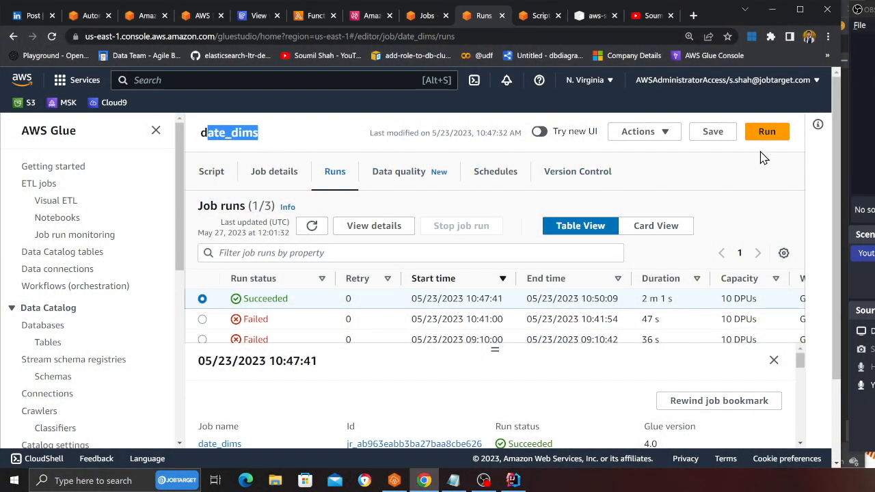
mouse_move(766, 131)
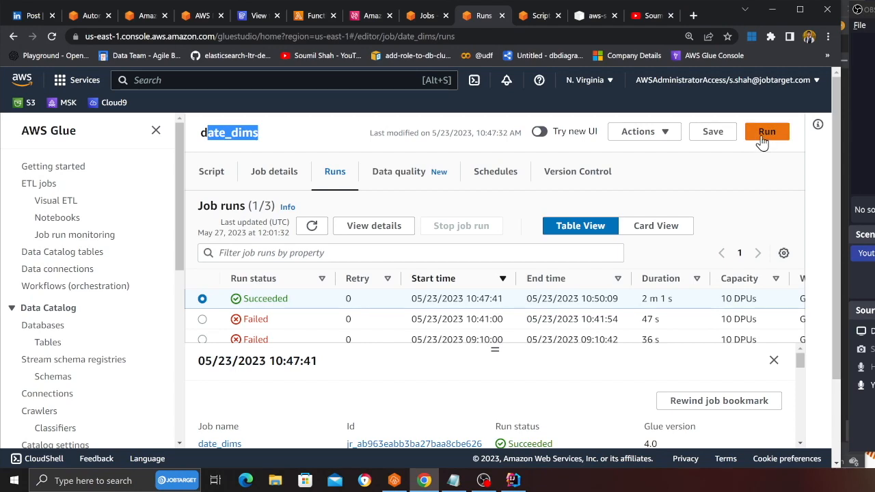
- Run the date_dims job and follow the new run until it succeeds in 2 m 11 s
click(766, 131)
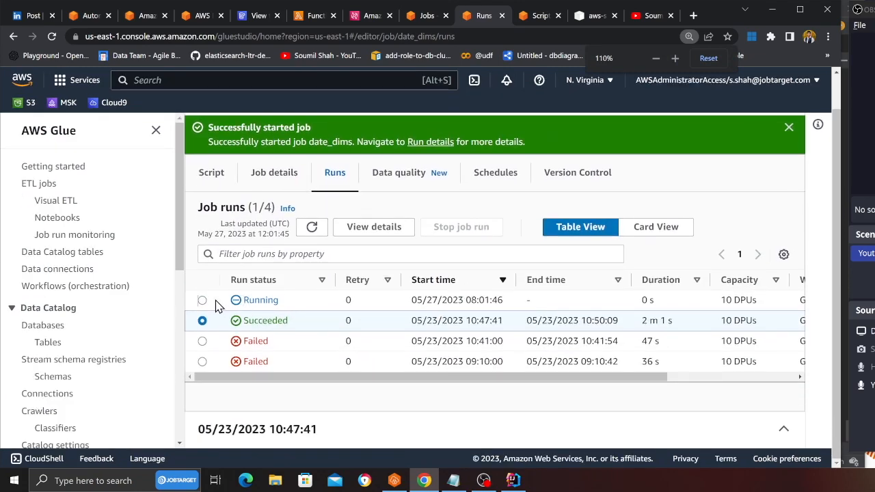
click(202, 299)
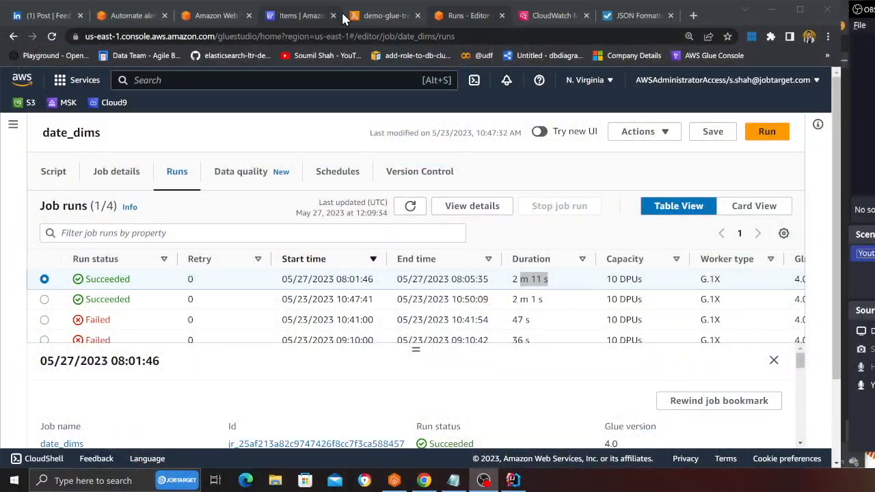
- Open the tracker Lambda's CloudWatch logs and select the Glue Job State Change event
click(384, 15)
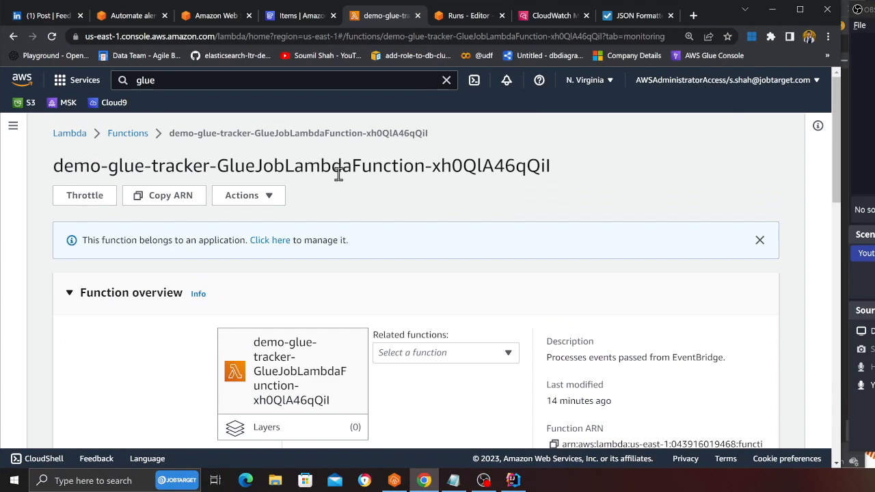
scroll(down, 3)
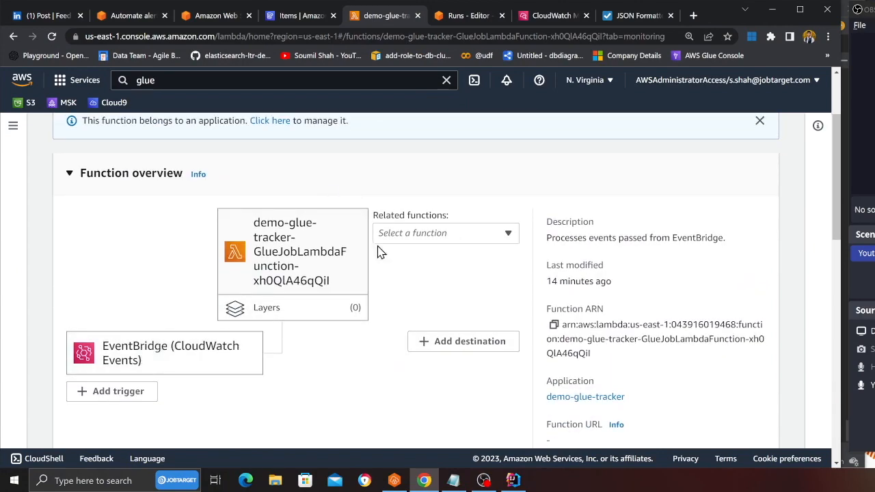
click(552, 15)
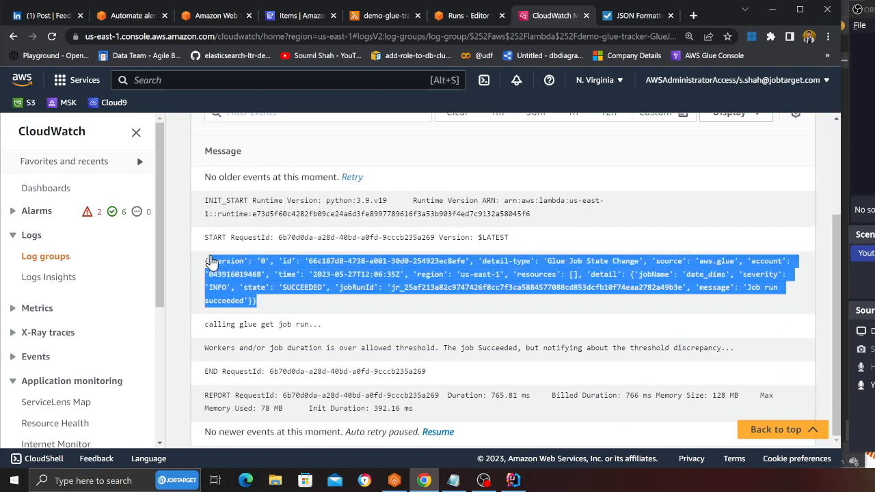
click(632, 15)
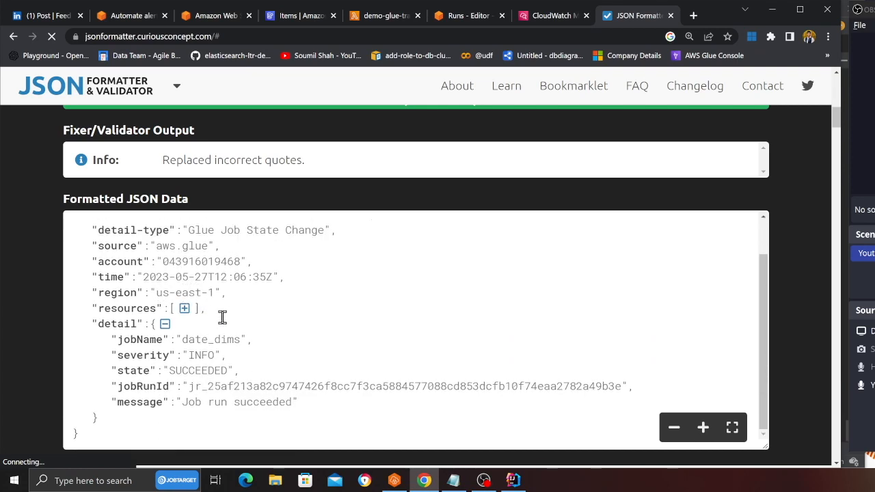
mouse_move(194, 345)
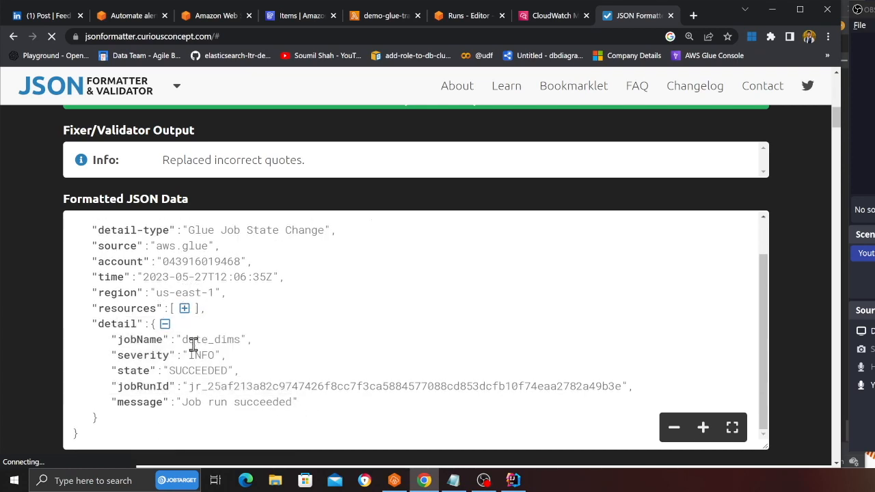
- Confirm jobName date_dims in the formatted JSON, then return to the DynamoDB table items
double_click(211, 339)
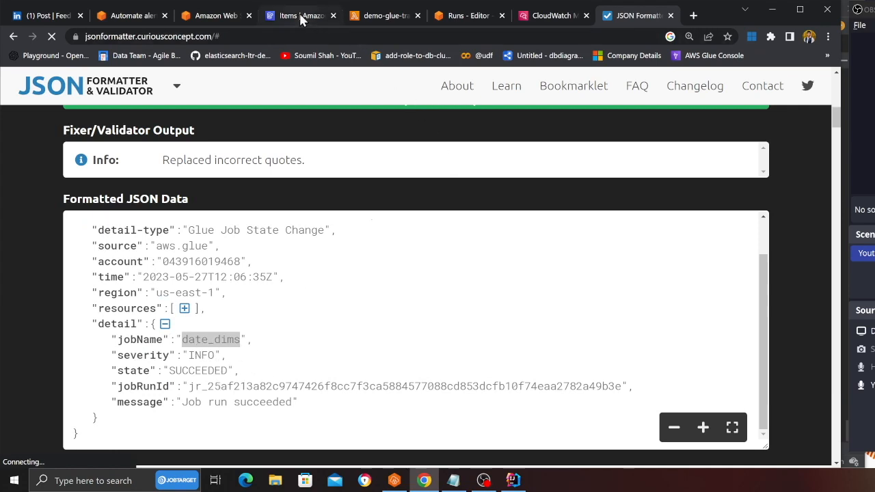
click(298, 15)
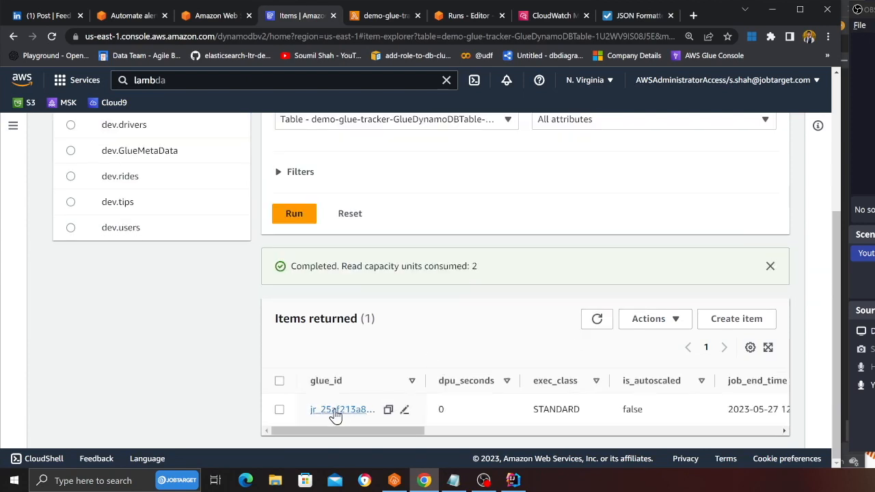
- Scroll through the date_dims job-run item's JSON to review all its stored attributes
scroll(right, 3)
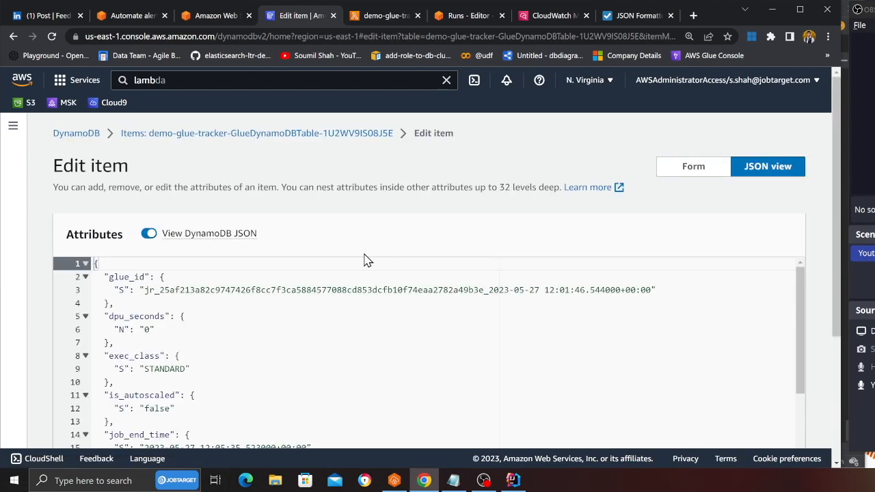
scroll(down, 3)
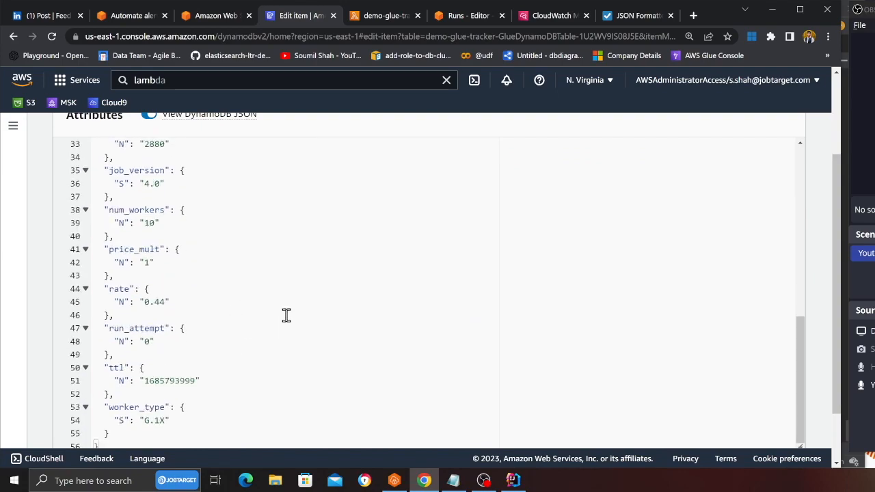